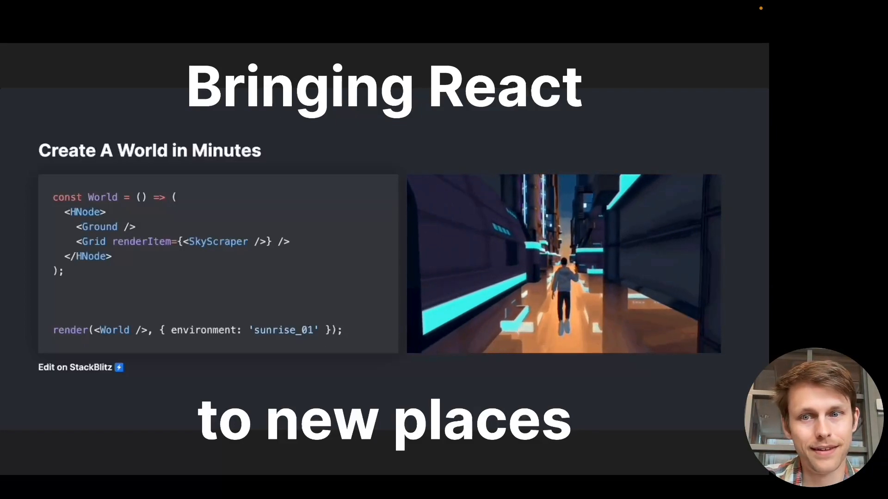
Advance the slides to 'Who are we even?' about the company's multiplayer 3D web work
{"action": "key", "text": "Right"}
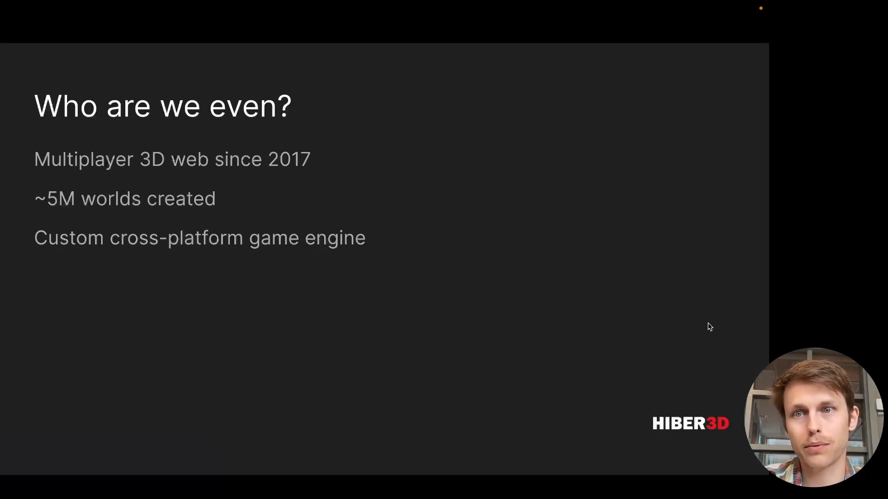
{"action": "mouse_move", "coordinate": [680, 311]}
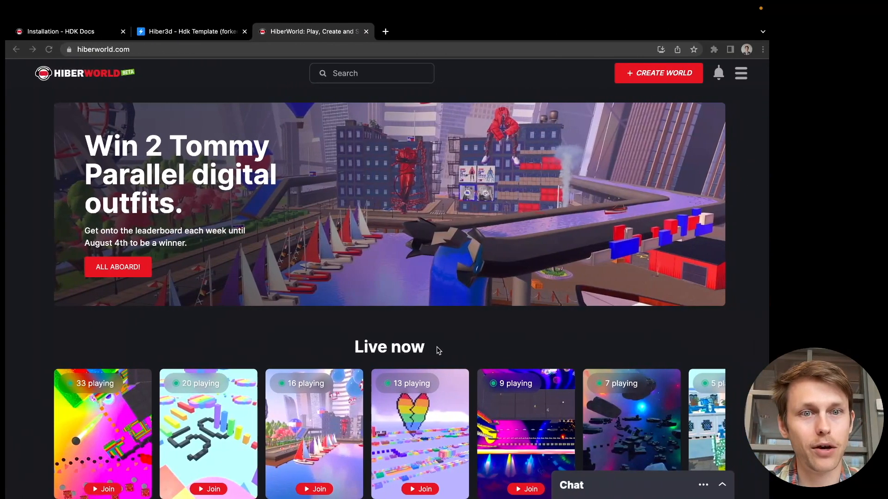
{"action": "scroll", "scroll_direction": "down", "scroll_amount": 3}
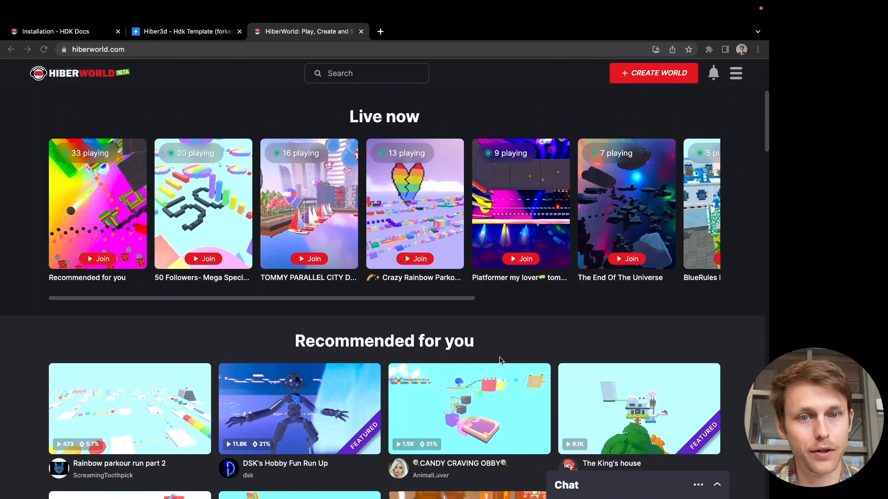
{"action": "scroll", "scroll_direction": "down", "scroll_amount": 3}
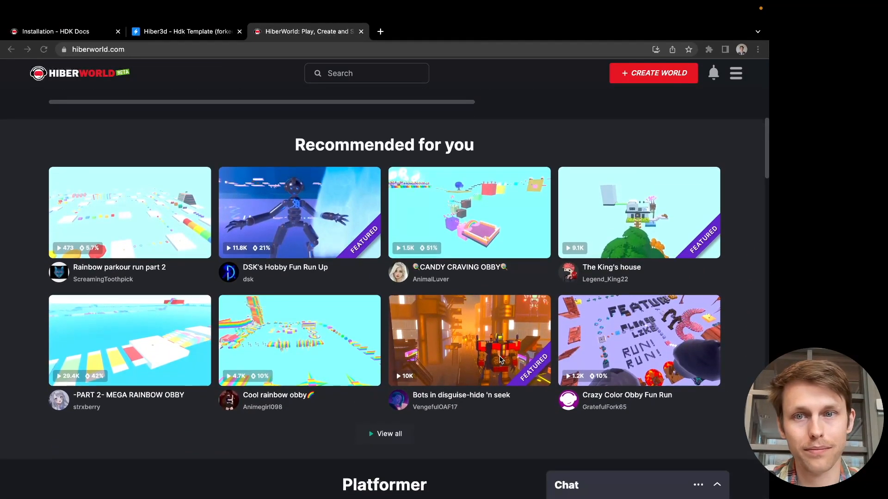
{"action": "scroll", "scroll_direction": "down", "scroll_amount": 3}
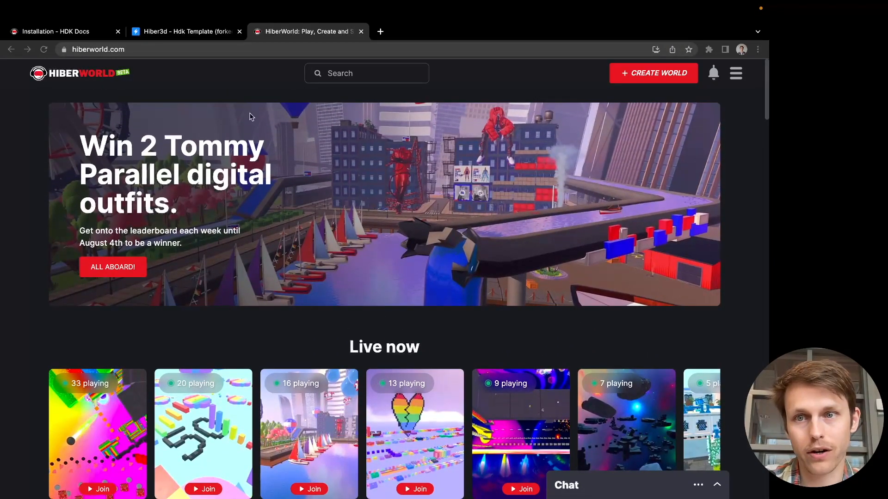
{"action": "scroll", "scroll_direction": "down", "scroll_amount": 3}
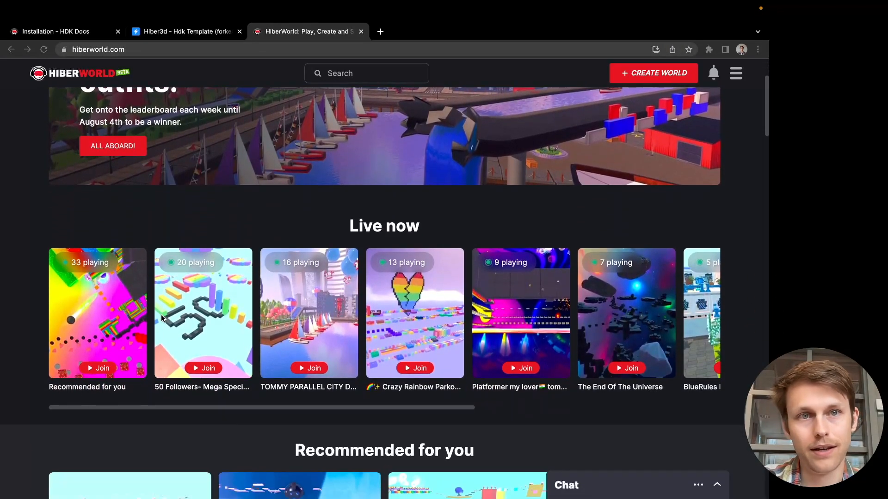
{"action": "scroll", "scroll_direction": "up", "scroll_amount": 3}
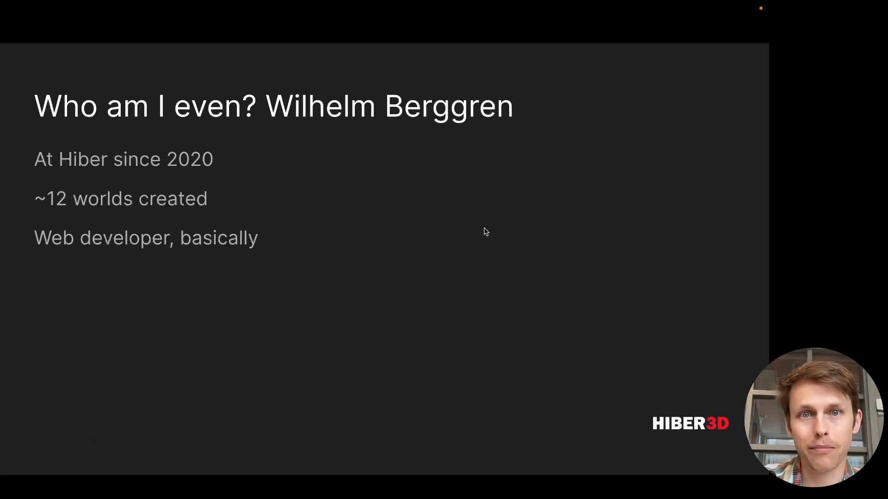
{"action": "mouse_move", "coordinate": [444, 212]}
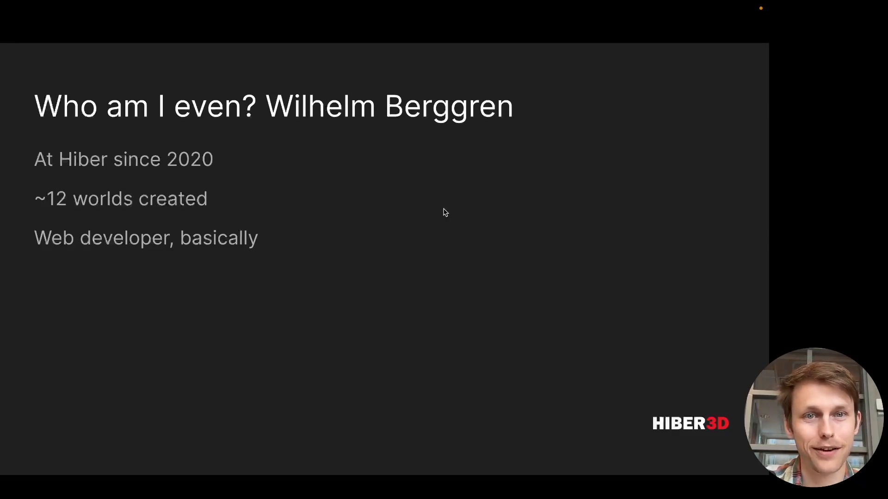
{"action": "mouse_move", "coordinate": [701, 243]}
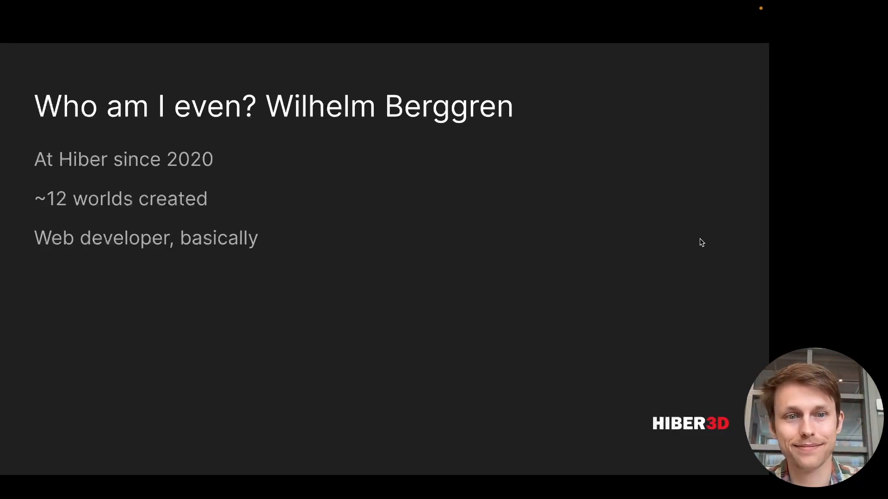
Advance through the 'No-code doesn't scale' chart to the 'Our current Create mode' slide
{"action": "key", "text": "Right"}
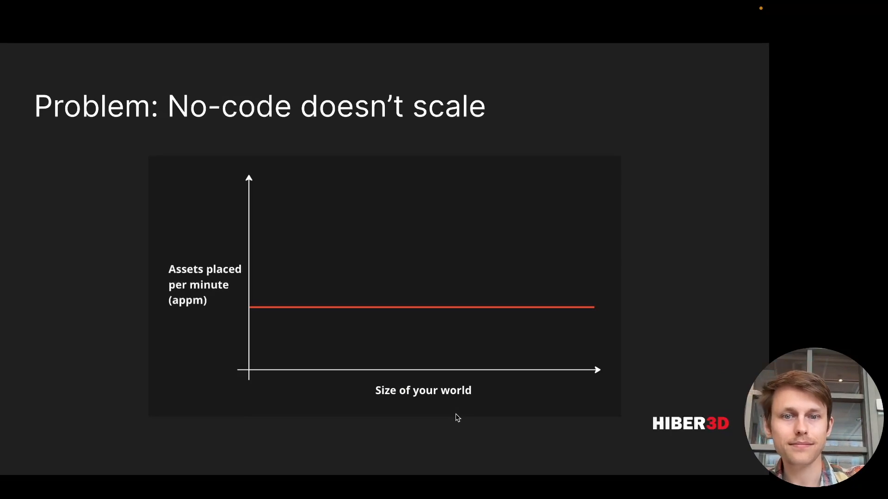
{"action": "mouse_move", "coordinate": [663, 332]}
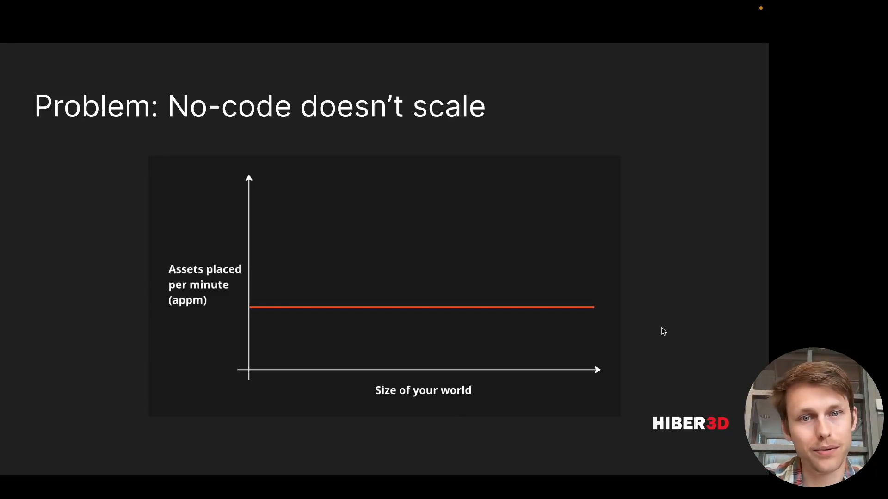
{"action": "key", "text": "Right"}
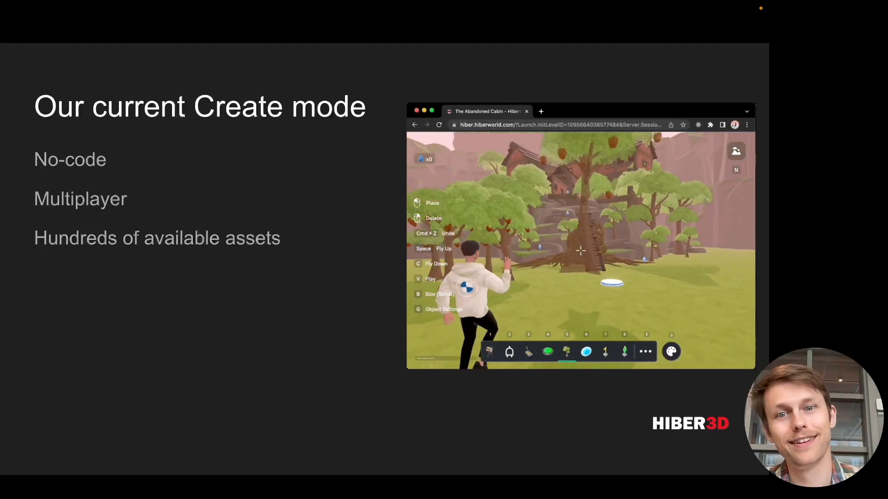
Advance to 'Attempt #1: Classes' listing drawbacks like global state and verbosity
{"action": "key", "text": "Right"}
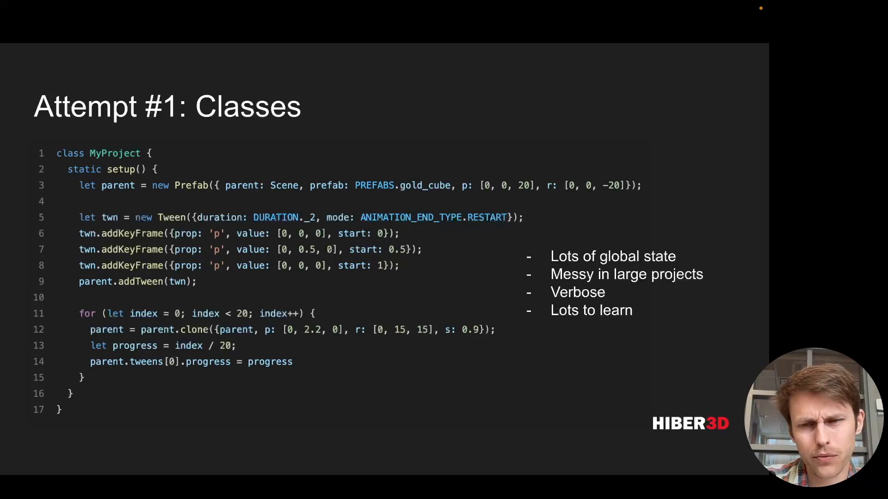
Advance to 'Attempt #2: Objects' showing functional-style code and its drawbacks
{"action": "key", "text": "Right"}
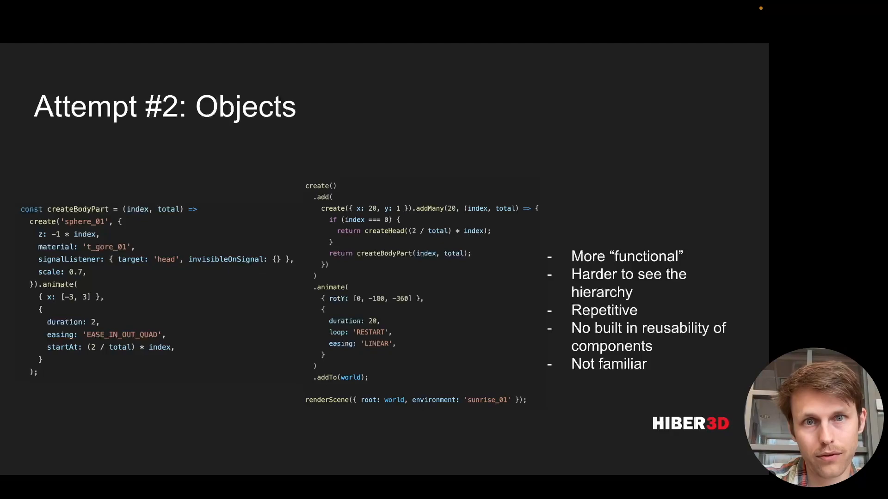
{"action": "mouse_move", "coordinate": [575, 404]}
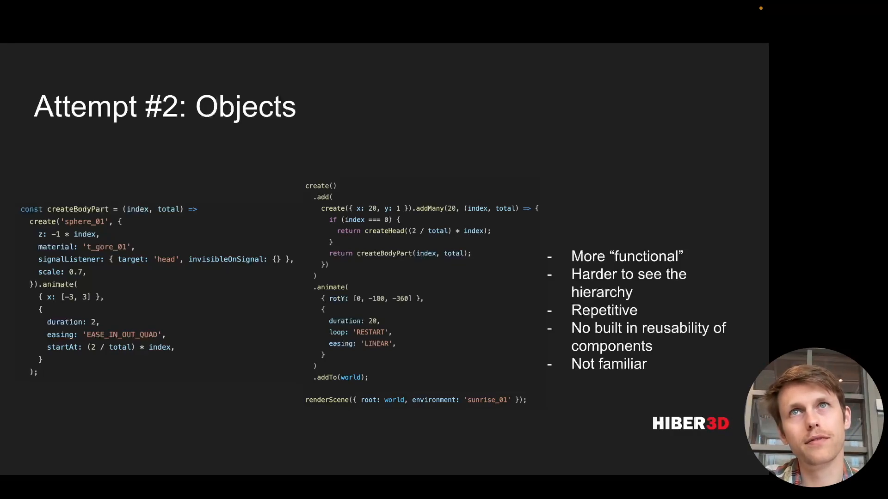
Advance to 'What even is React?' mentioning React-DOM and React-Native
{"action": "key", "text": "Right"}
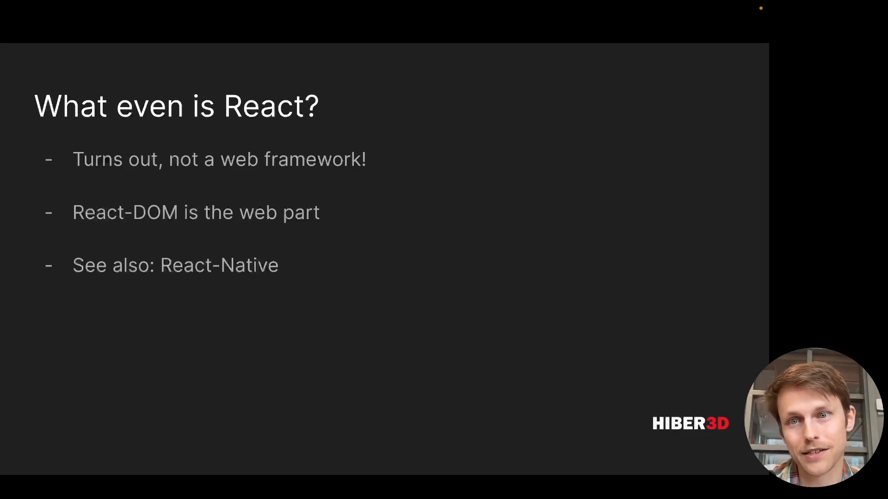
Step through the React-PDF prior art slide to the React-JSON-Reconciler code sample
{"action": "key", "text": "Right"}
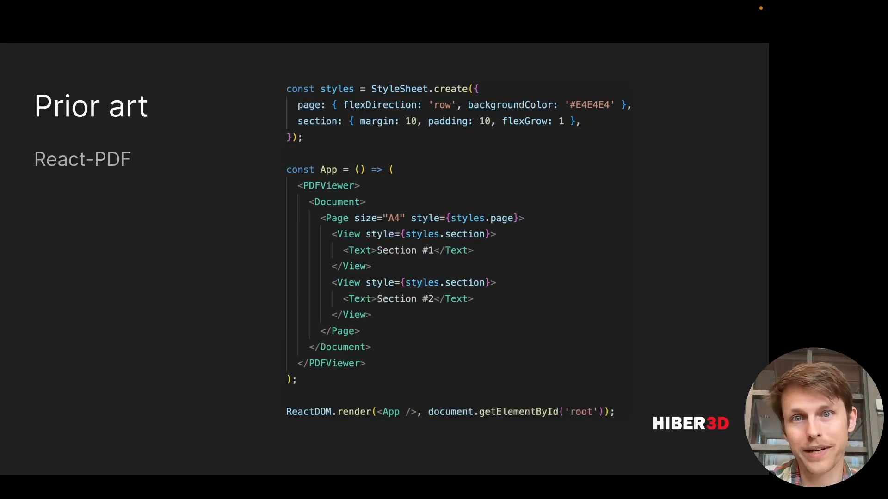
{"action": "mouse_move", "coordinate": [682, 199]}
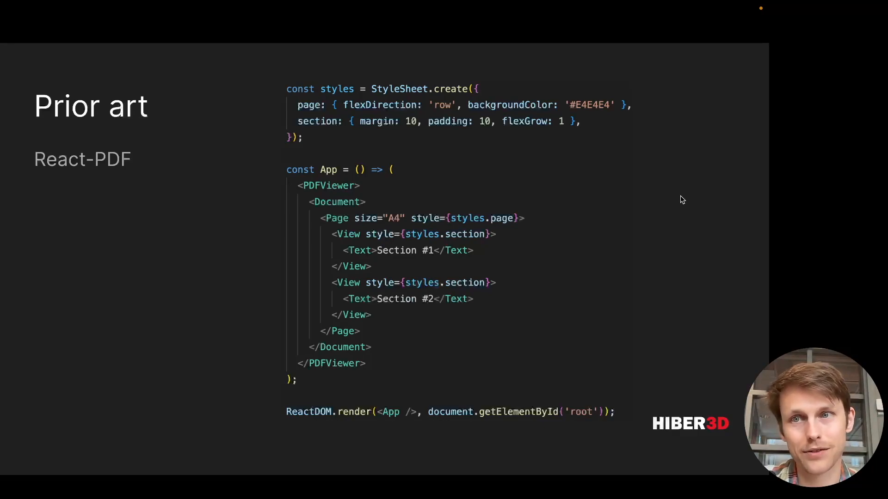
{"action": "key", "text": "Right"}
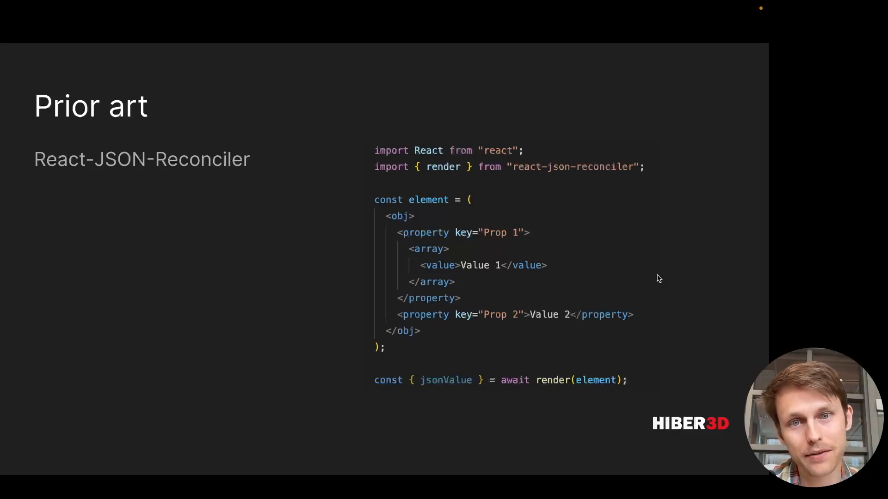
{"action": "mouse_move", "coordinate": [749, 259]}
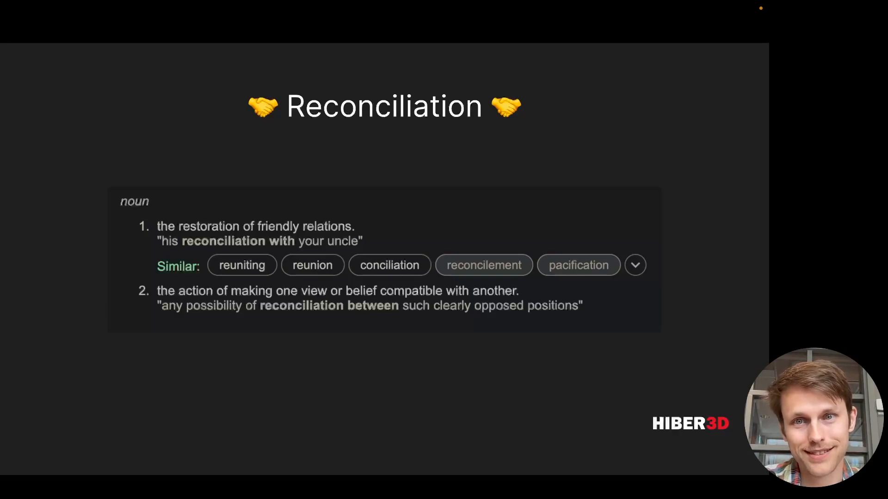
Advance to 'So you want to make a reconciler' featuring react-reconciler
{"action": "key", "text": "Right"}
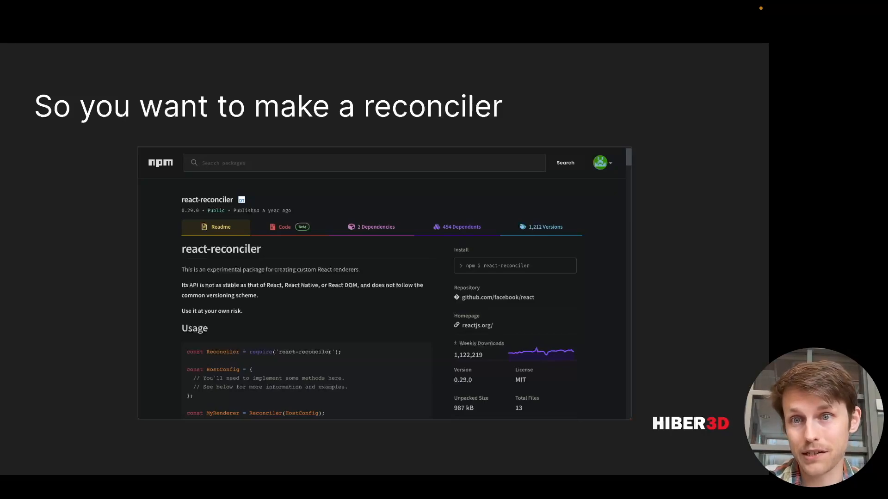
Advance to the 'Result' slide: React as a description language for 3D worlds
{"action": "key", "text": "Right"}
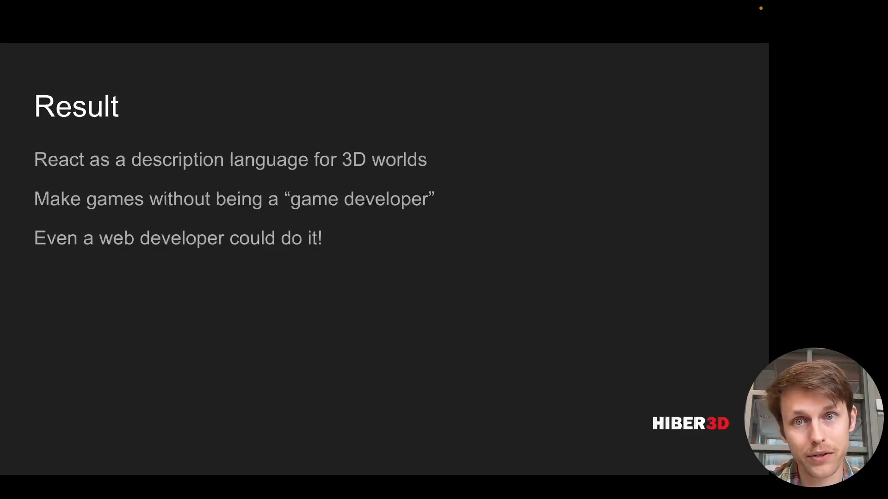
Leave the slideshow to show the hiberworld.com home page with live worlds
{"action": "key", "text": "Right"}
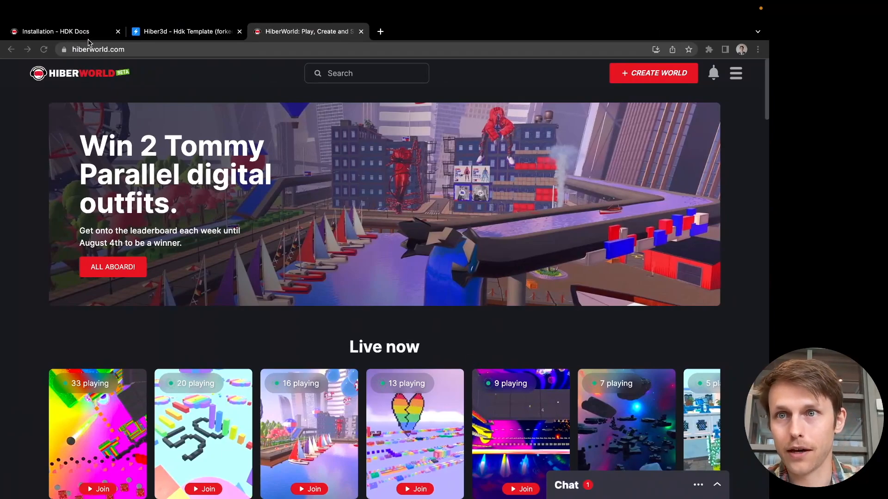
Open the HDK Docs introduction page and scroll down to the embedded world
{"action": "left_click", "coordinate": [56, 31]}
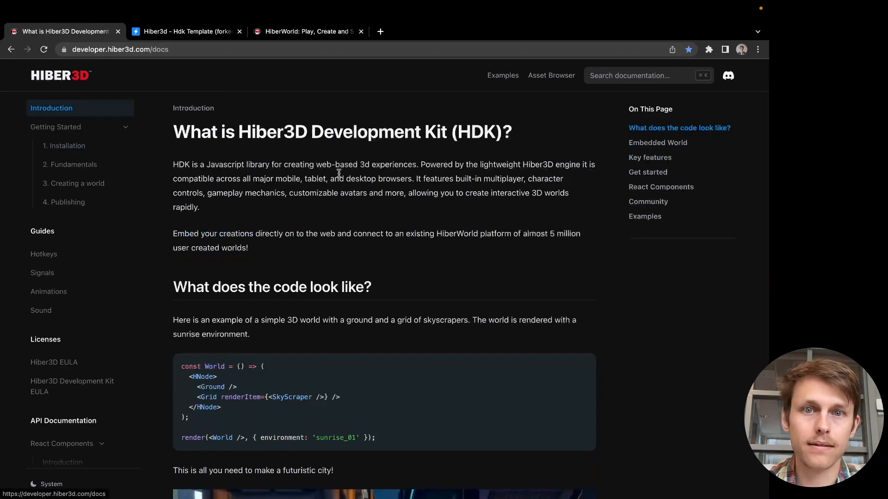
{"action": "scroll", "scroll_direction": "down", "scroll_amount": 3}
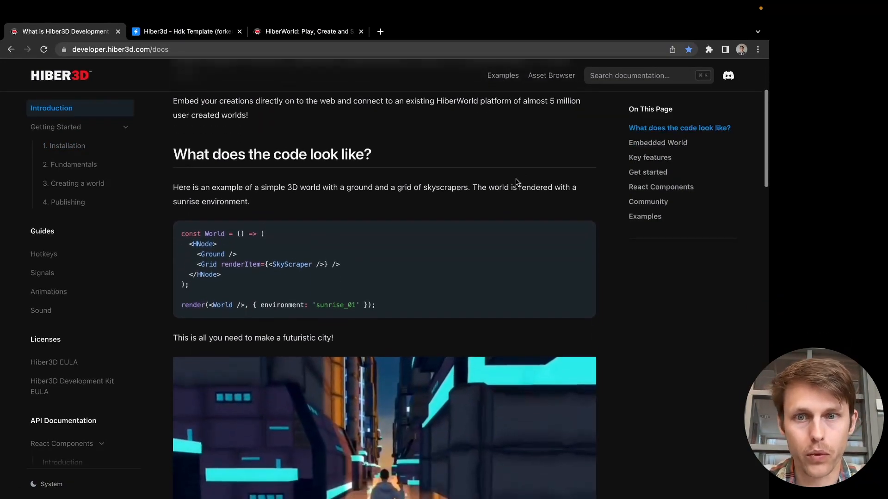
{"action": "scroll", "scroll_direction": "down", "scroll_amount": 3}
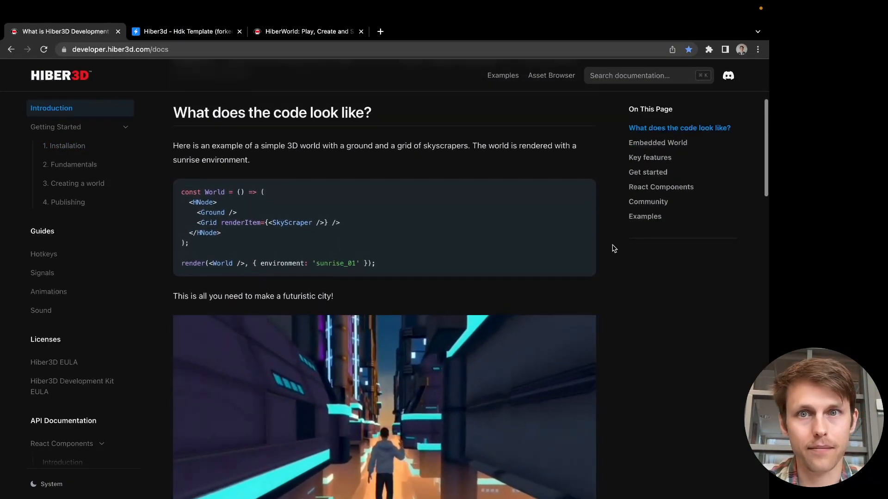
{"action": "scroll", "scroll_direction": "down", "scroll_amount": 3}
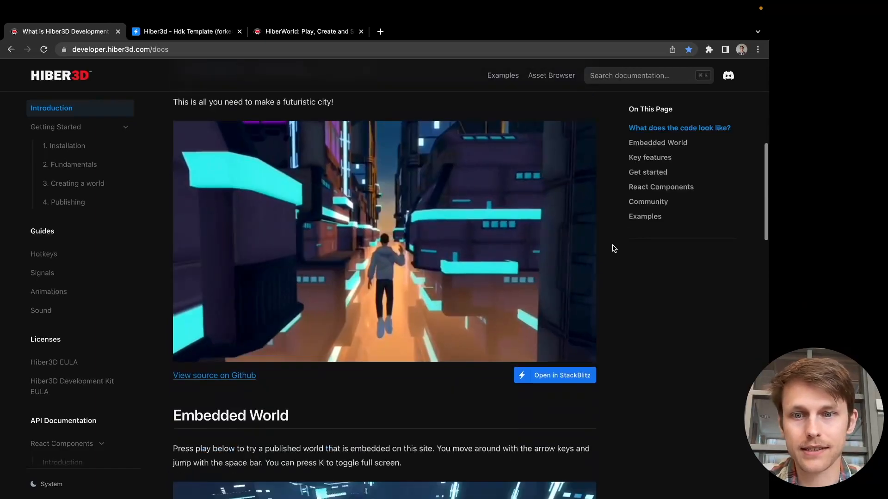
{"action": "scroll", "scroll_direction": "down", "scroll_amount": 3}
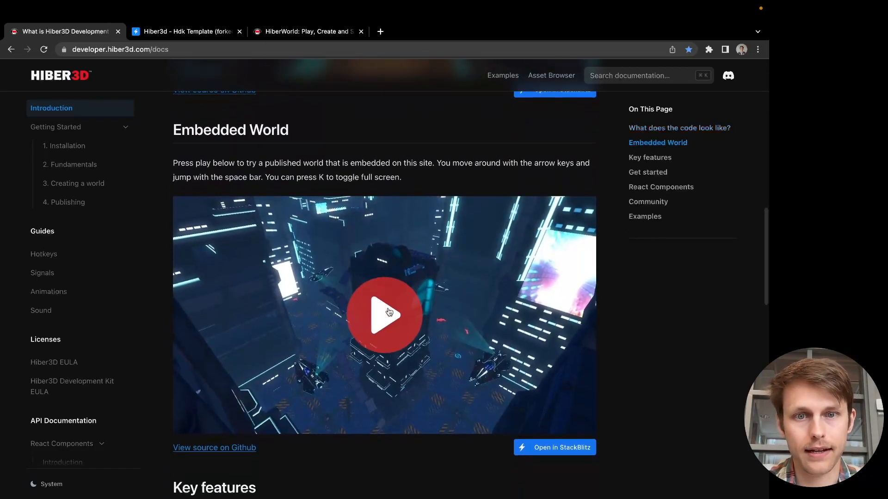
Load and play the embedded example world, then release control of the game
{"action": "left_click", "coordinate": [384, 315]}
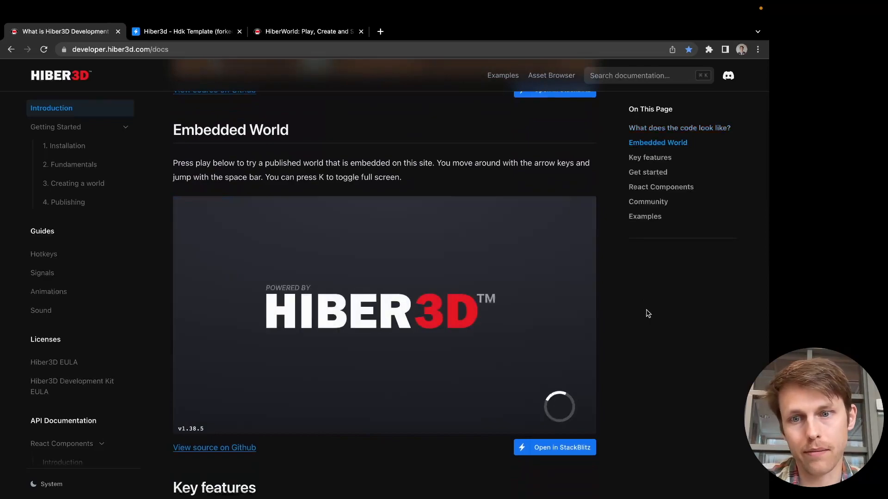
{"action": "scroll", "scroll_direction": "down", "scroll_amount": 3}
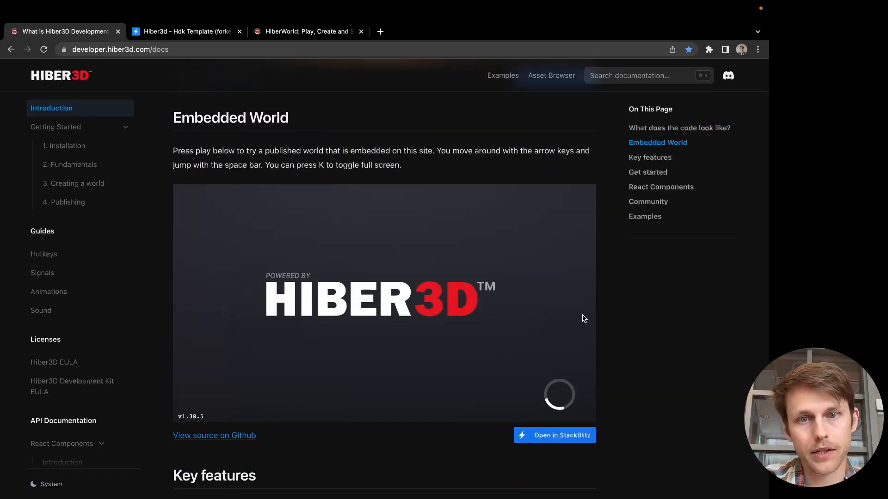
{"action": "mouse_move", "coordinate": [569, 279]}
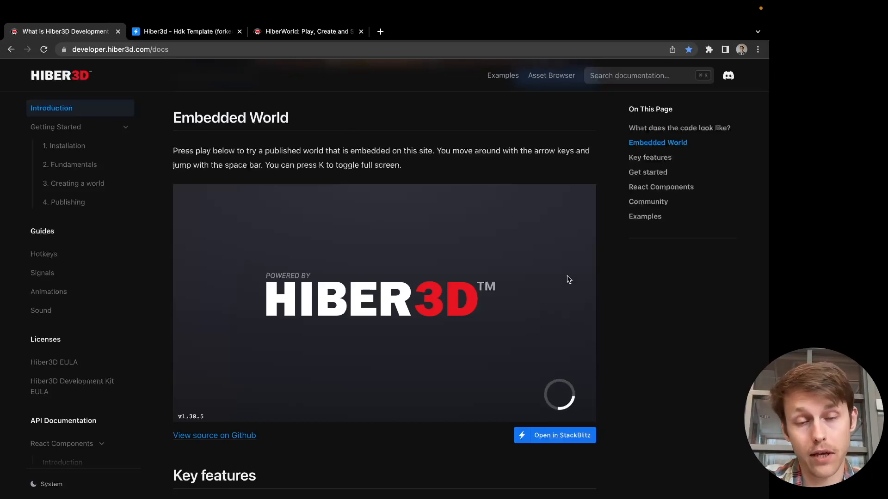
{"action": "mouse_move", "coordinate": [578, 308]}
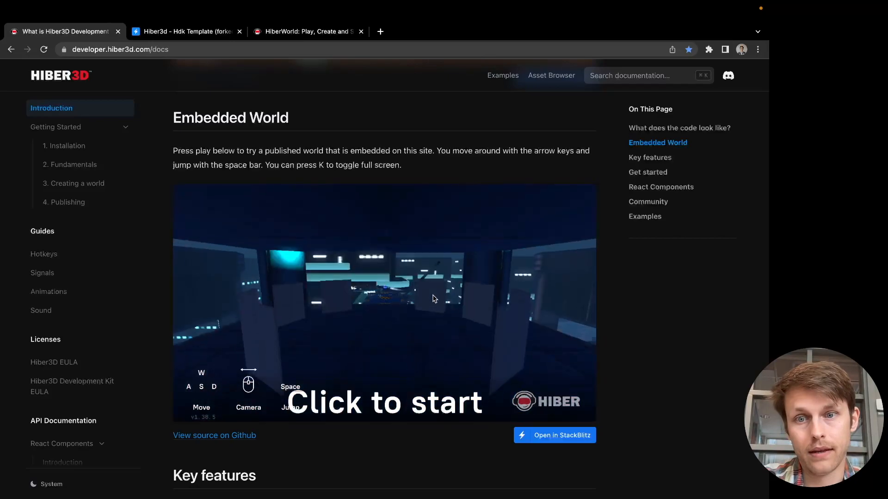
{"action": "left_click", "coordinate": [384, 302]}
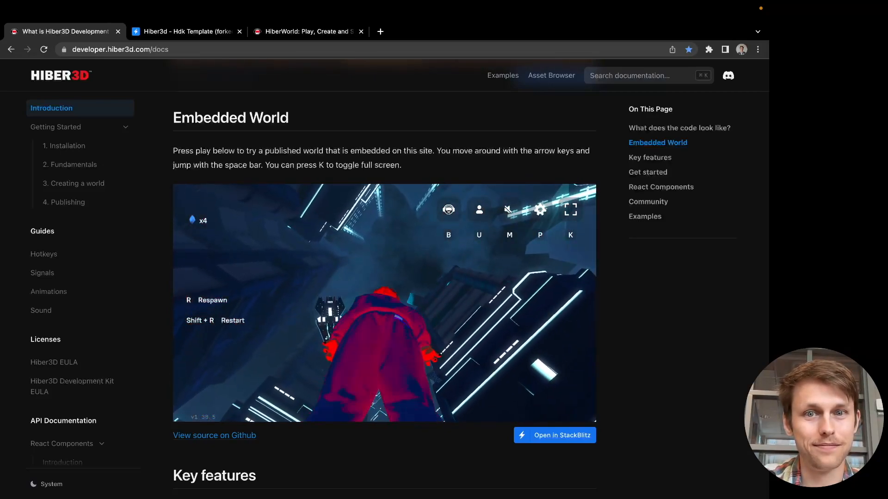
{"action": "left_click", "coordinate": [570, 210]}
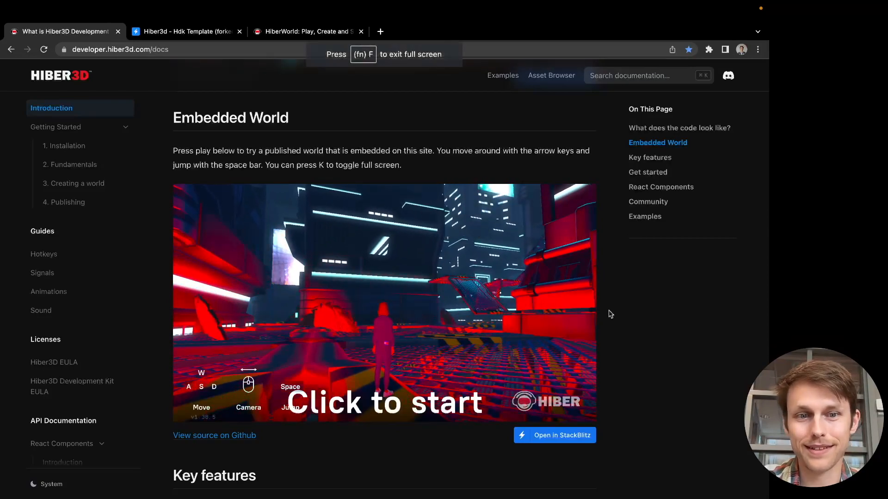
Skim the Key features list, then open the Getting Started installation guide
{"action": "scroll", "scroll_direction": "down", "scroll_amount": 3}
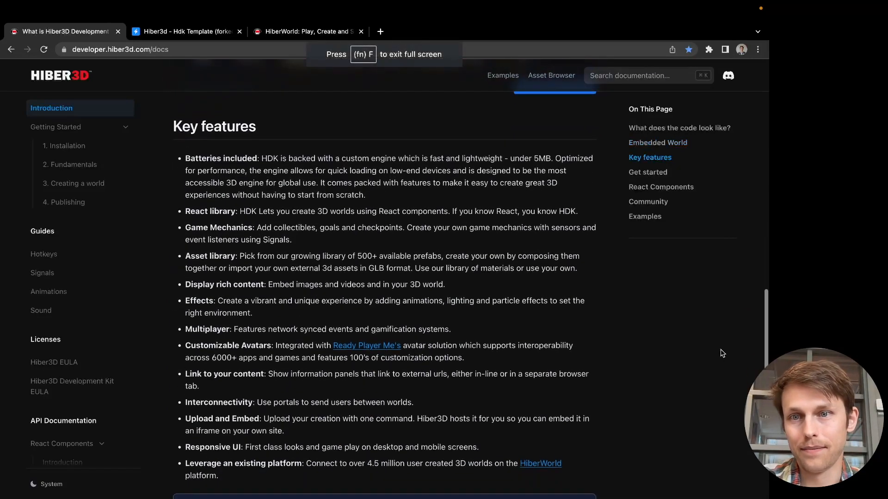
{"action": "scroll", "scroll_direction": "down", "scroll_amount": 3}
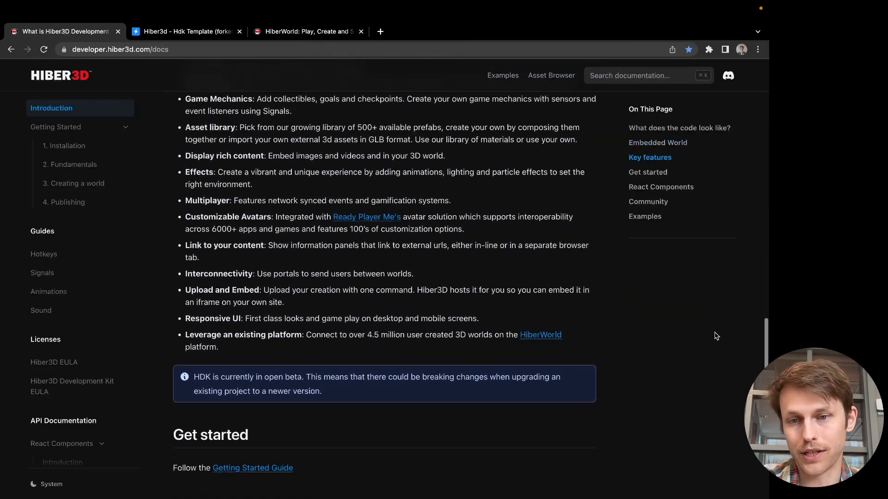
{"action": "left_click", "coordinate": [68, 145]}
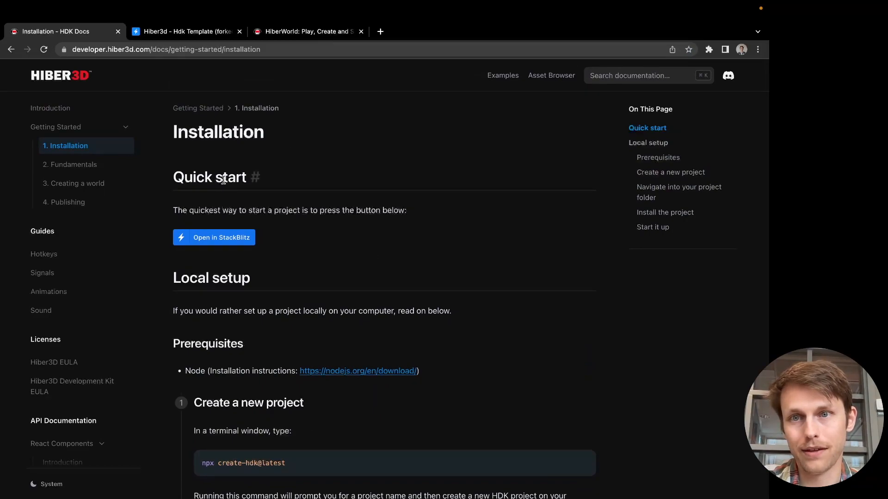
{"action": "mouse_move", "coordinate": [222, 244]}
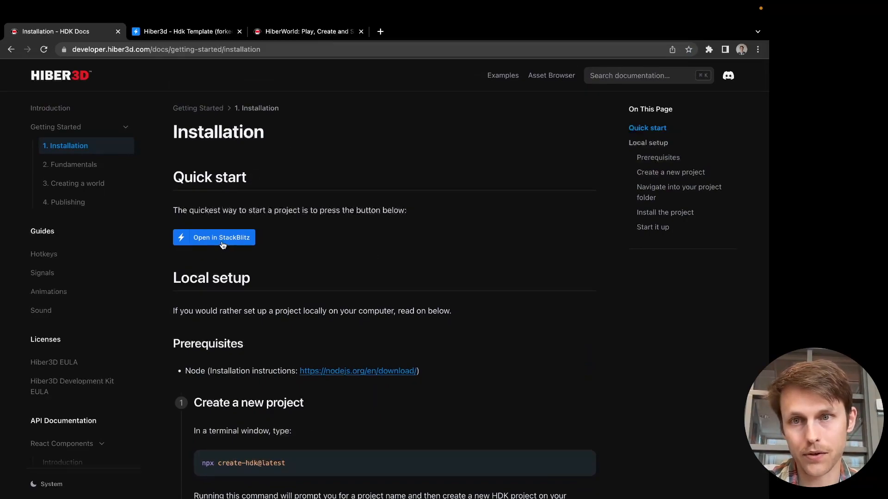
{"action": "left_click", "coordinate": [214, 237]}
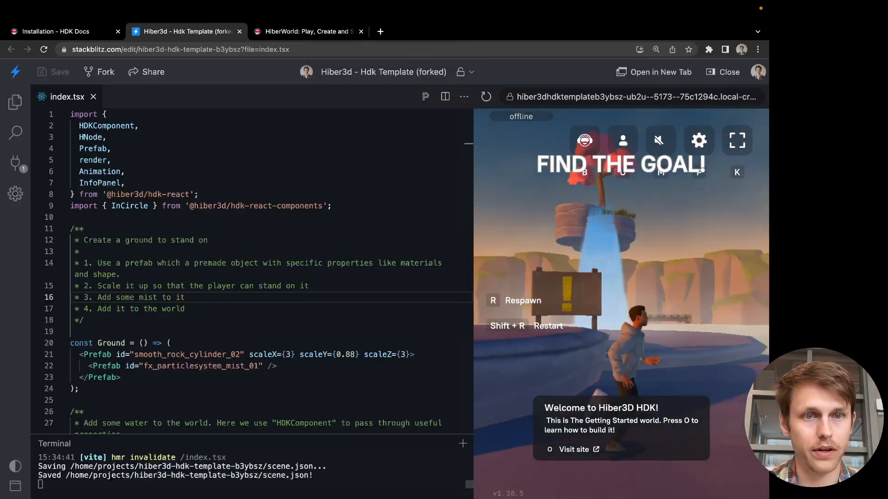
{"action": "left_click", "coordinate": [736, 141]}
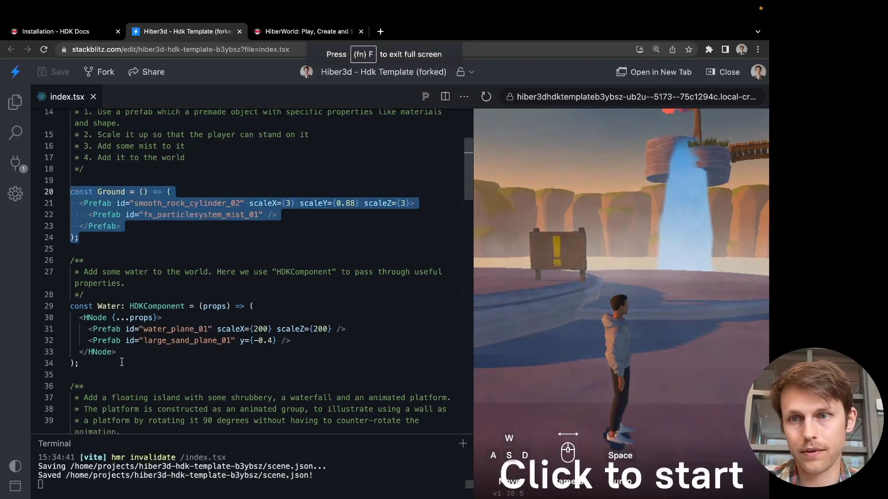
{"action": "scroll", "scroll_direction": "down", "scroll_amount": 3}
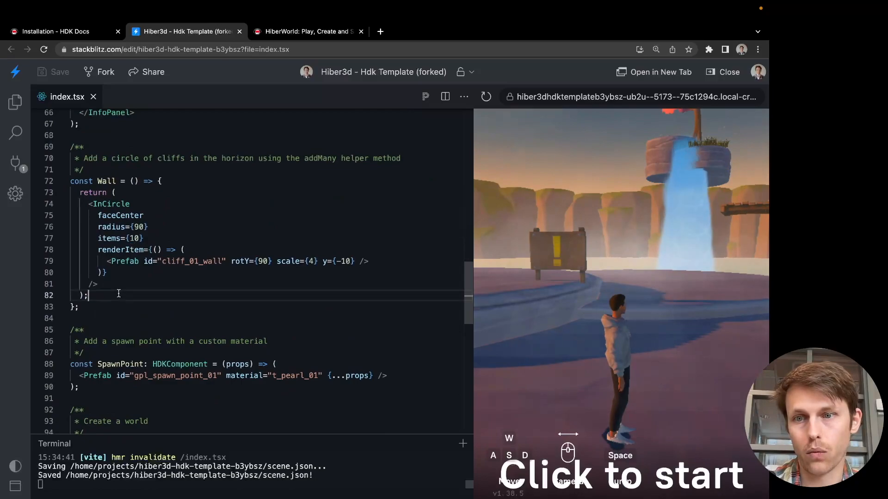
{"action": "scroll", "scroll_direction": "down", "scroll_amount": 3}
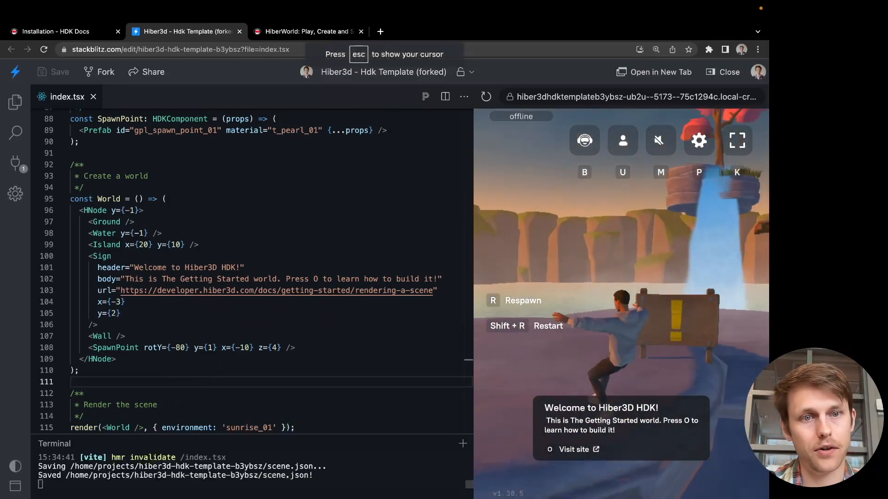
{"action": "left_click", "coordinate": [736, 141]}
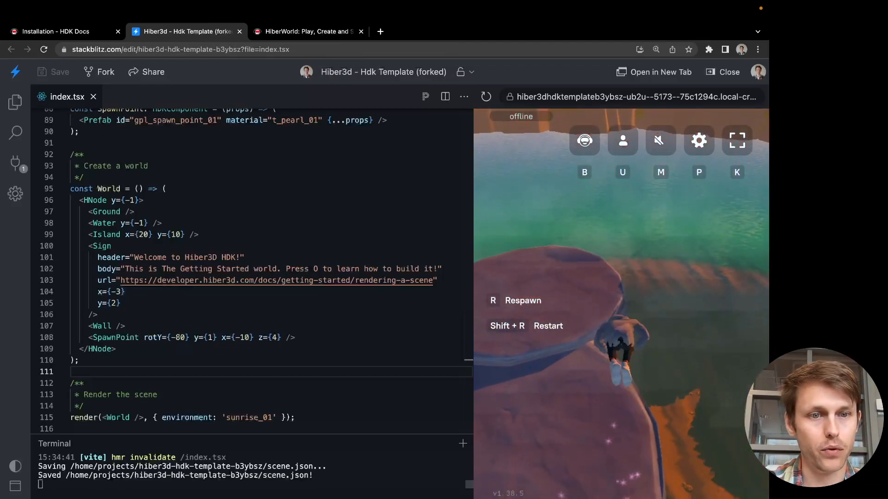
{"action": "left_click", "coordinate": [736, 141]}
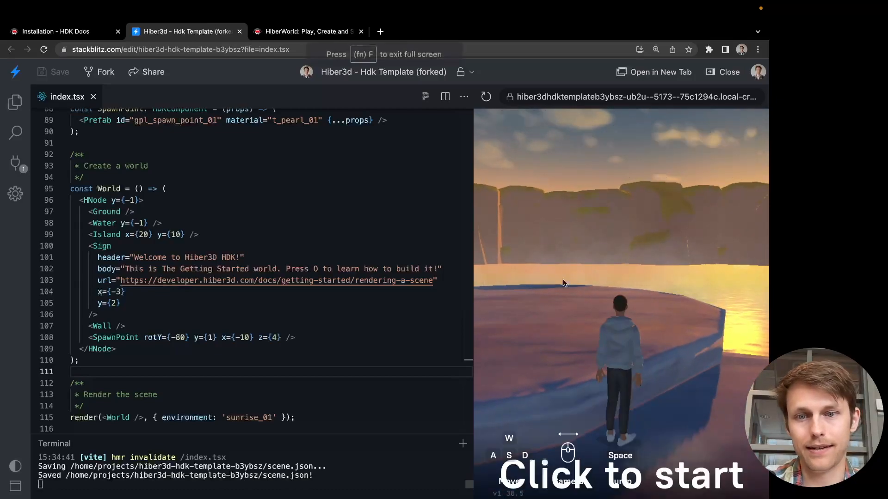
{"action": "double_click", "coordinate": [248, 416]}
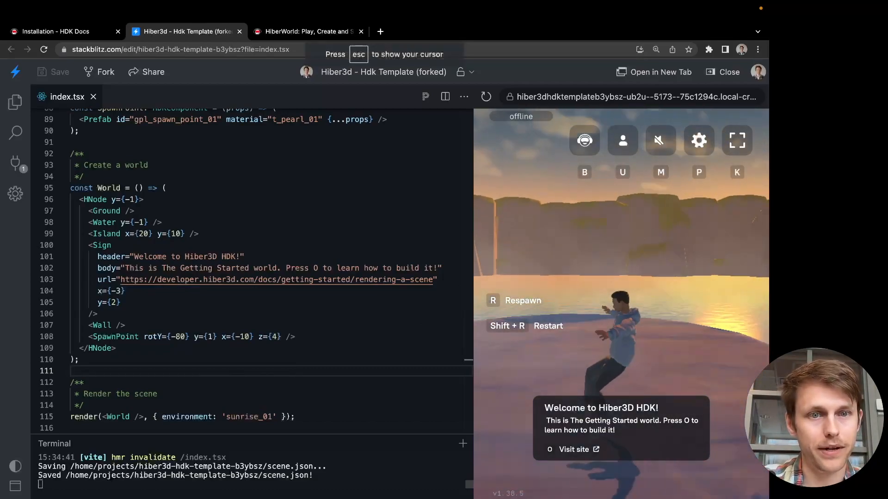
Swap the Wall component's cliff_01_wall prefab for house_01
{"action": "left_click", "coordinate": [737, 140]}
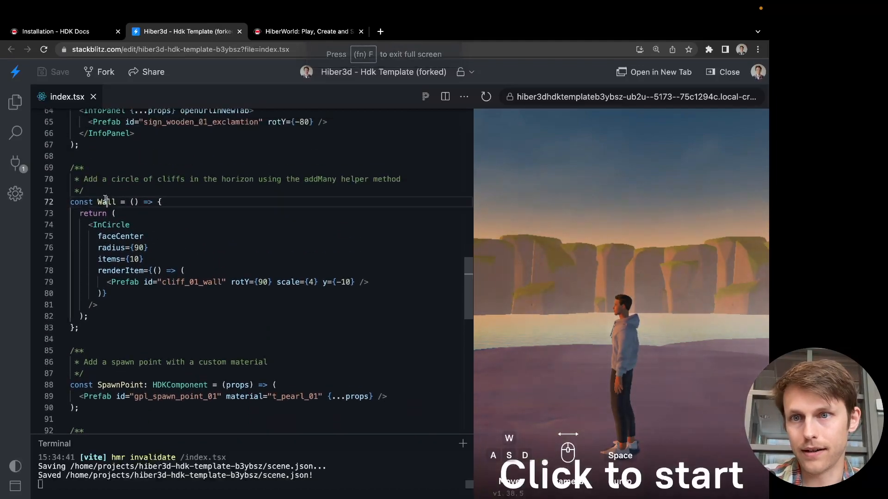
{"action": "double_click", "coordinate": [191, 282]}
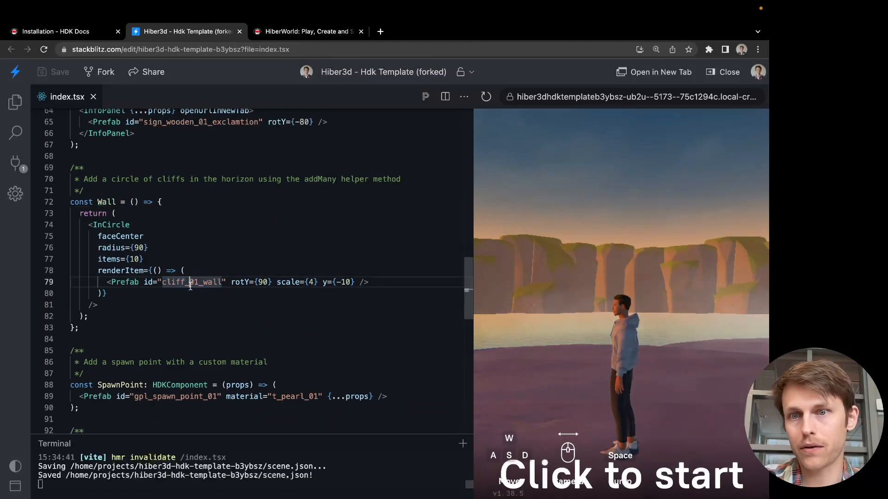
{"action": "type", "text": "house"}
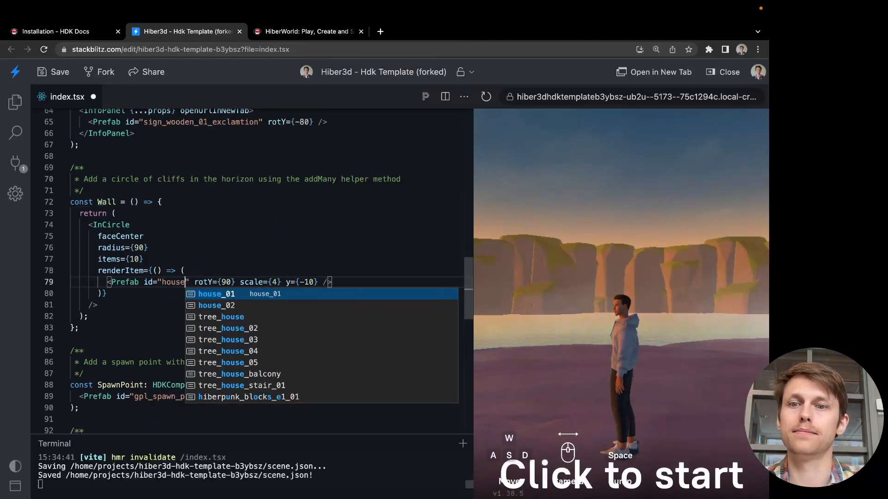
{"action": "left_click", "coordinate": [216, 294]}
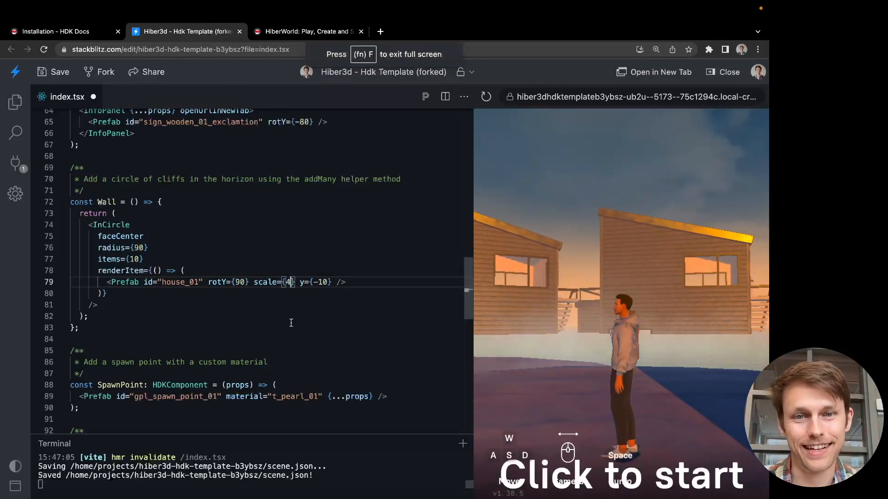
Set the houses' scale to 2, add rotZ={180}, and set y to 10
{"action": "type", "text": "2"}
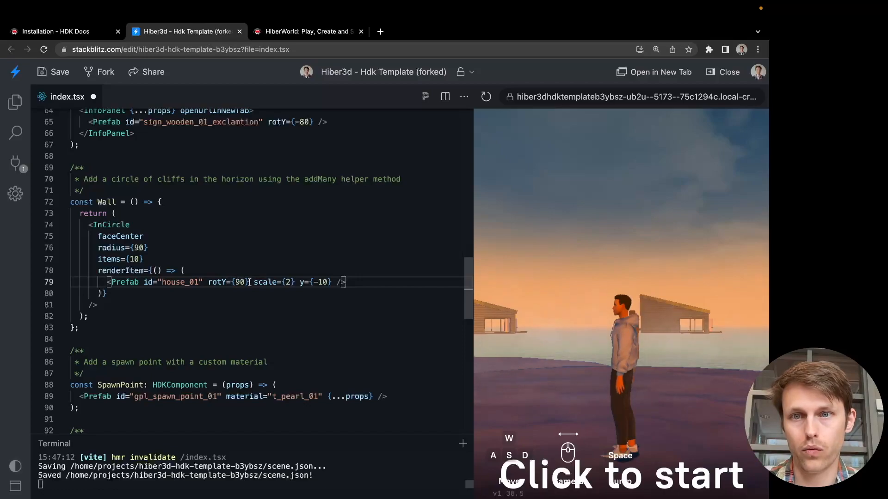
{"action": "type", "text": "rot"}
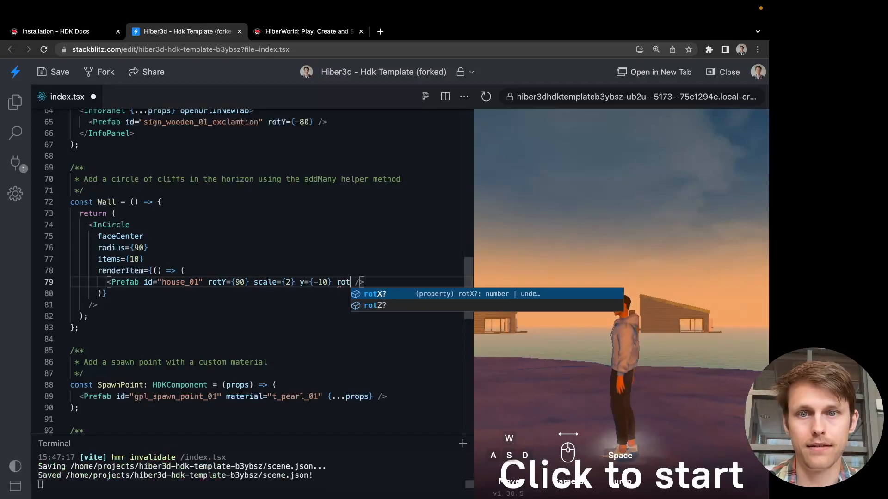
{"action": "type", "text": "Z={180}"}
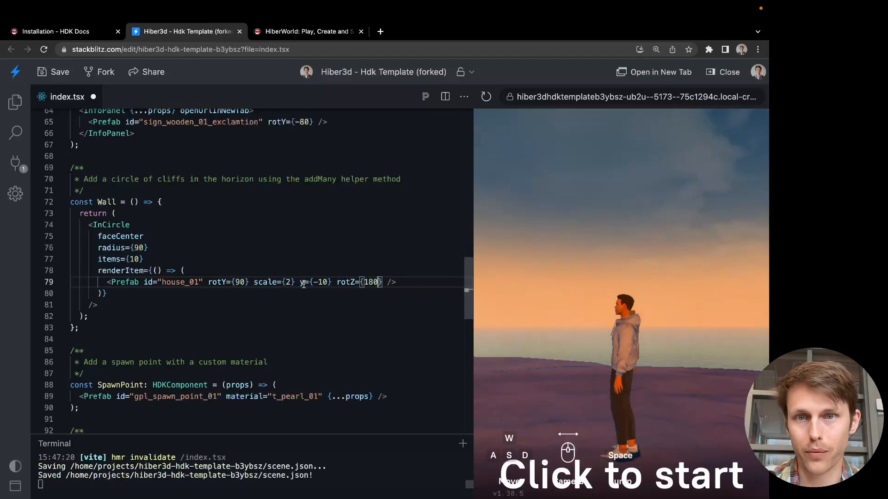
{"action": "type", "text": "10"}
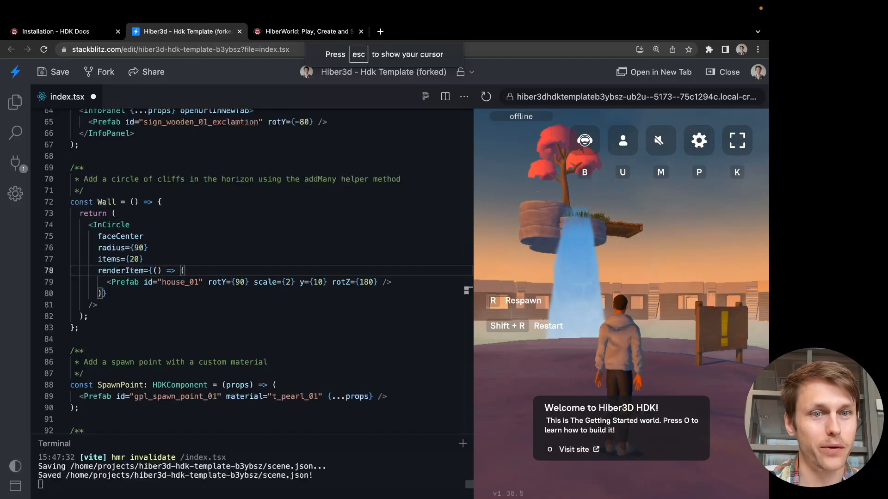
{"action": "left_click", "coordinate": [736, 140]}
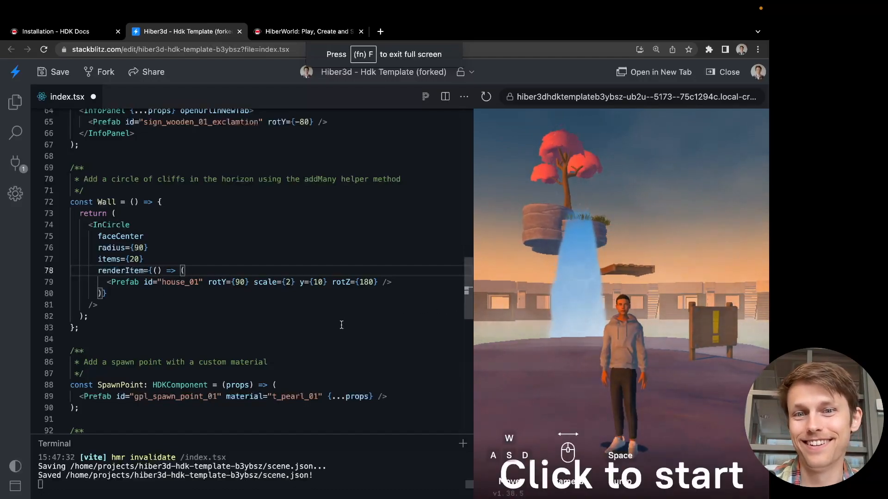
{"action": "scroll", "scroll_direction": "down", "scroll_amount": 3}
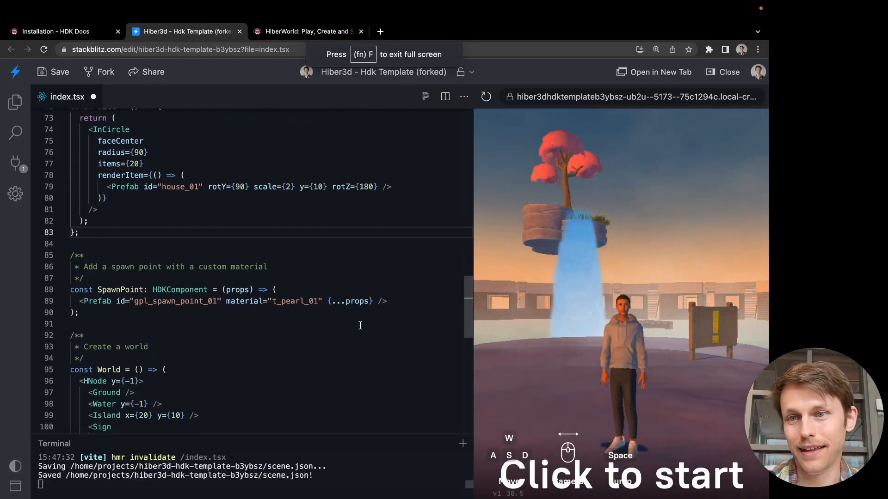
{"action": "scroll", "scroll_direction": "down", "scroll_amount": 3}
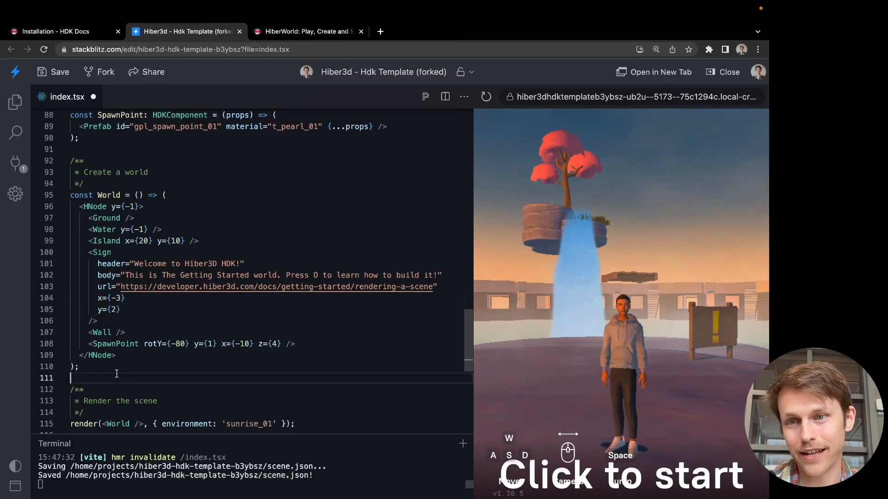
{"action": "double_click", "coordinate": [95, 207]}
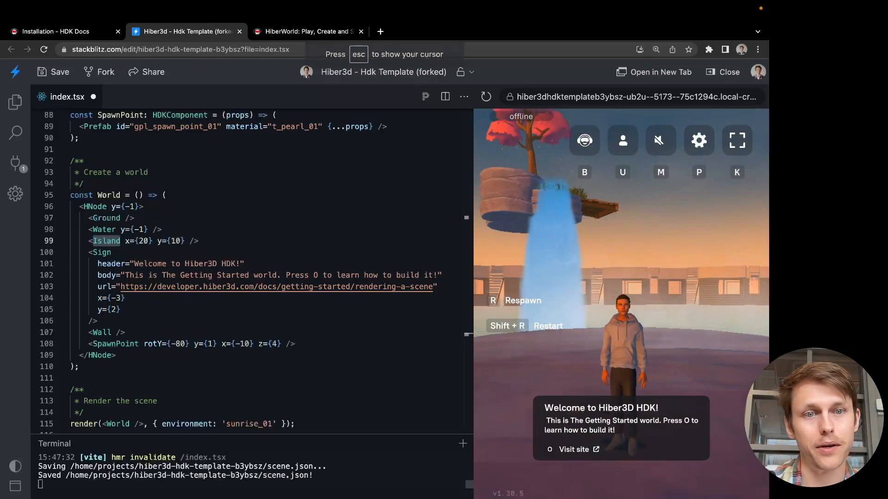
{"action": "left_click", "coordinate": [736, 140]}
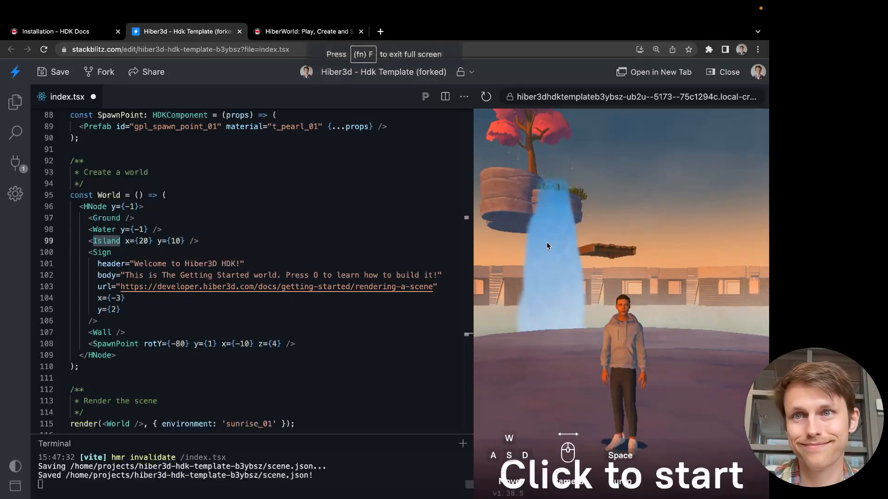